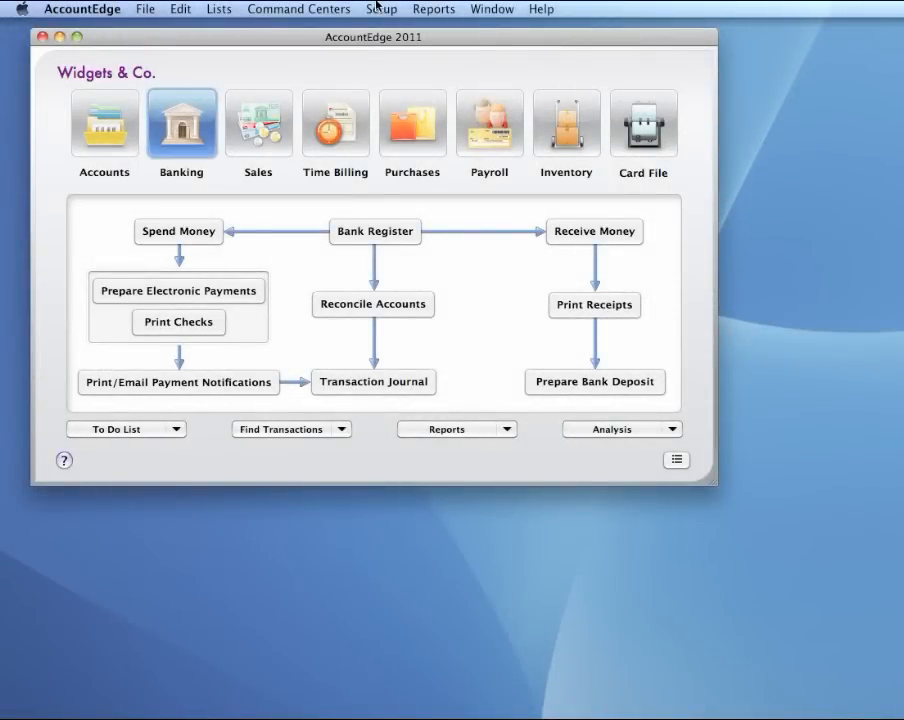
# - Show the Setup options leading to AccountEdge Mobile management for Widgets & Co
pyautogui.click(380, 8)
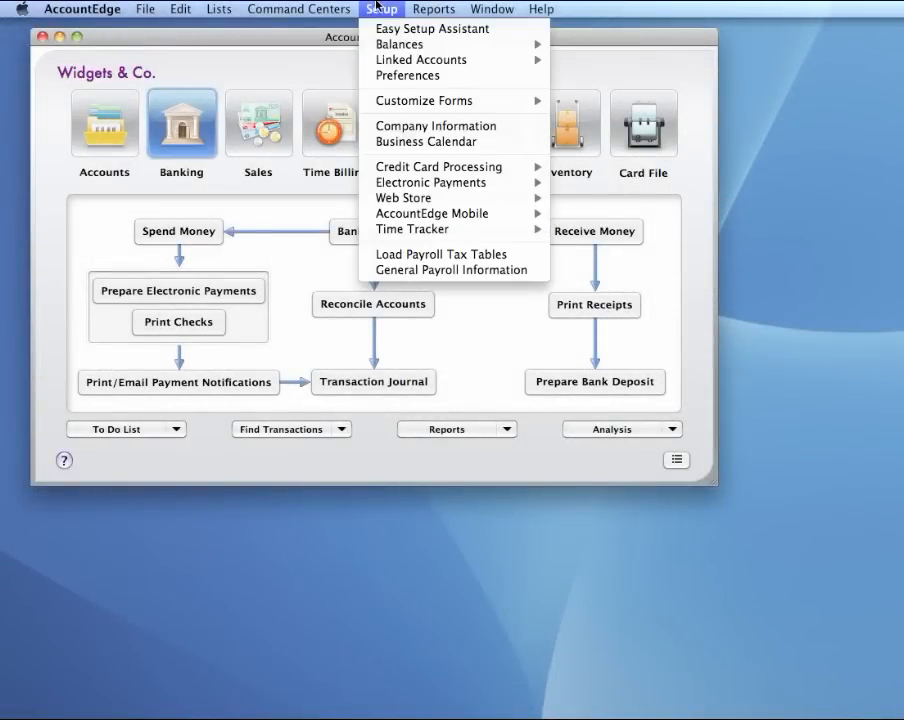
pyautogui.moveTo(432, 212)
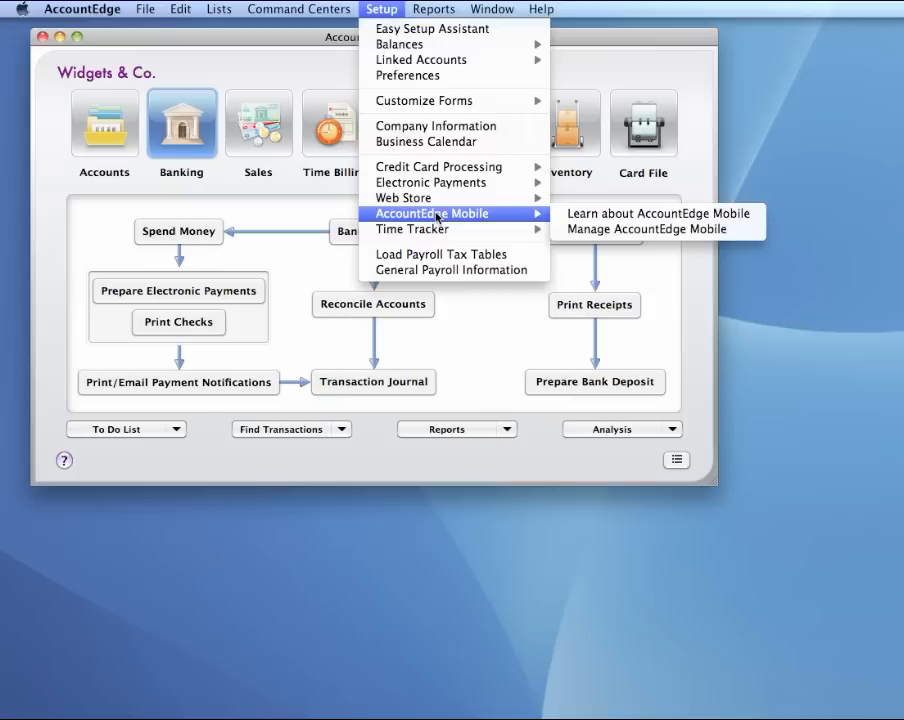
pyautogui.moveTo(656, 228)
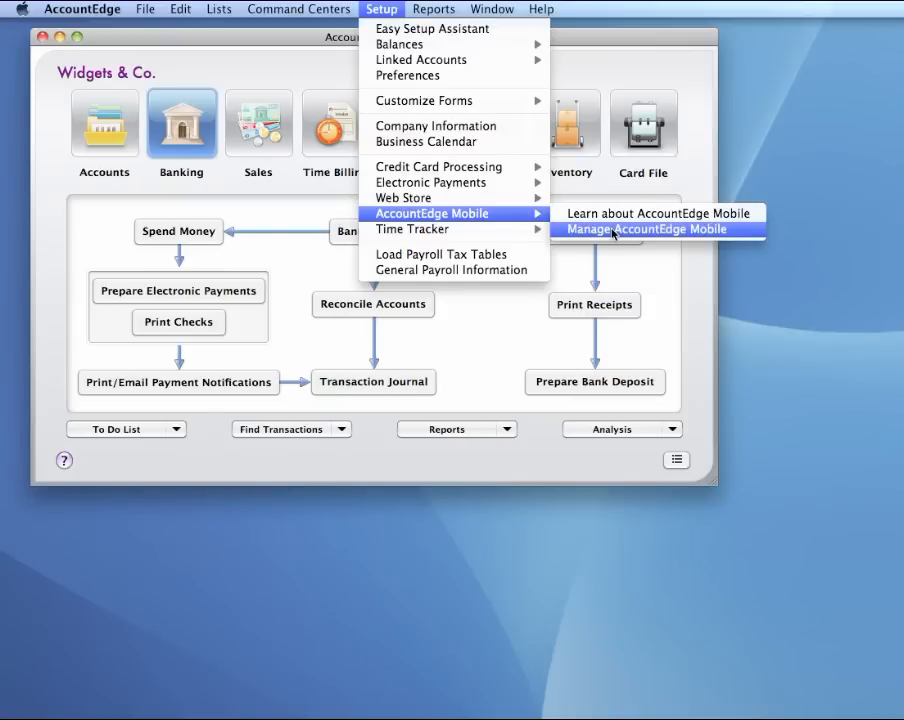
pyautogui.click(656, 228)
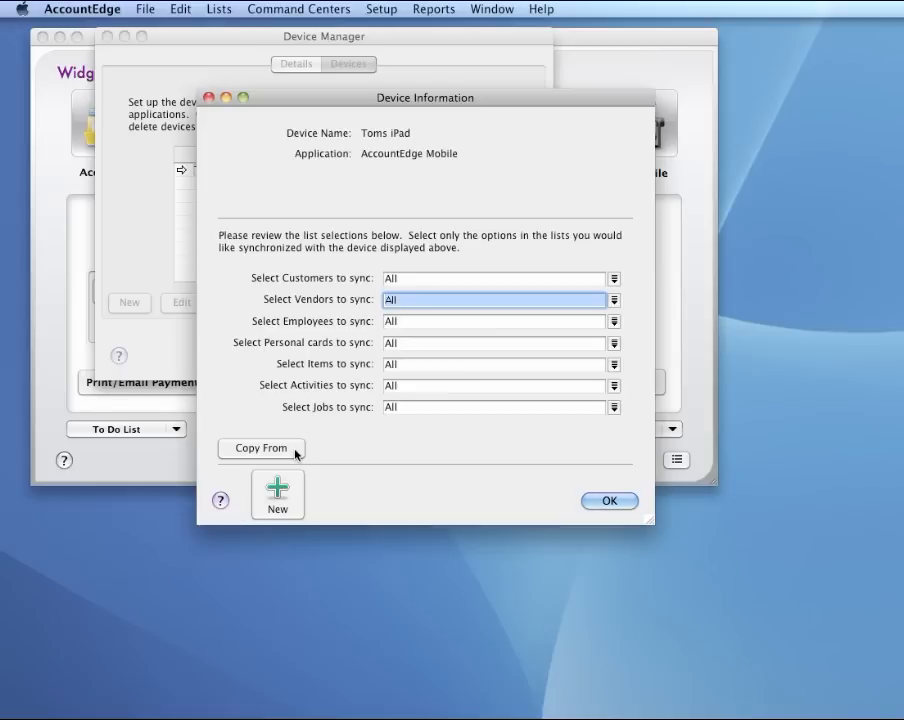
# - Save the iPad device with all sync lists set to All and view the linked Dropbox details
pyautogui.click(608, 500)
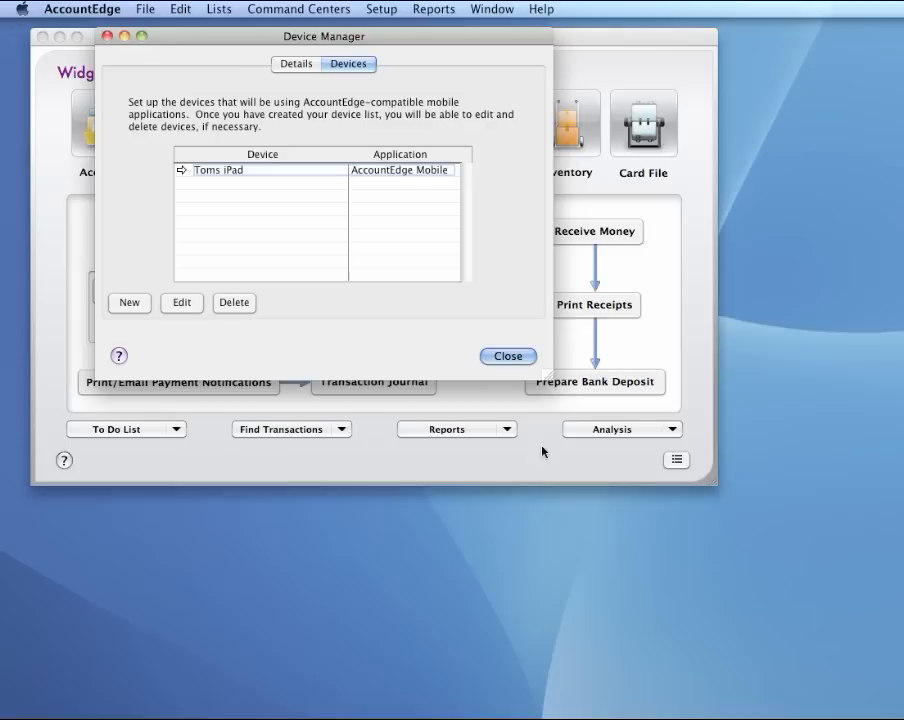
pyautogui.click(296, 62)
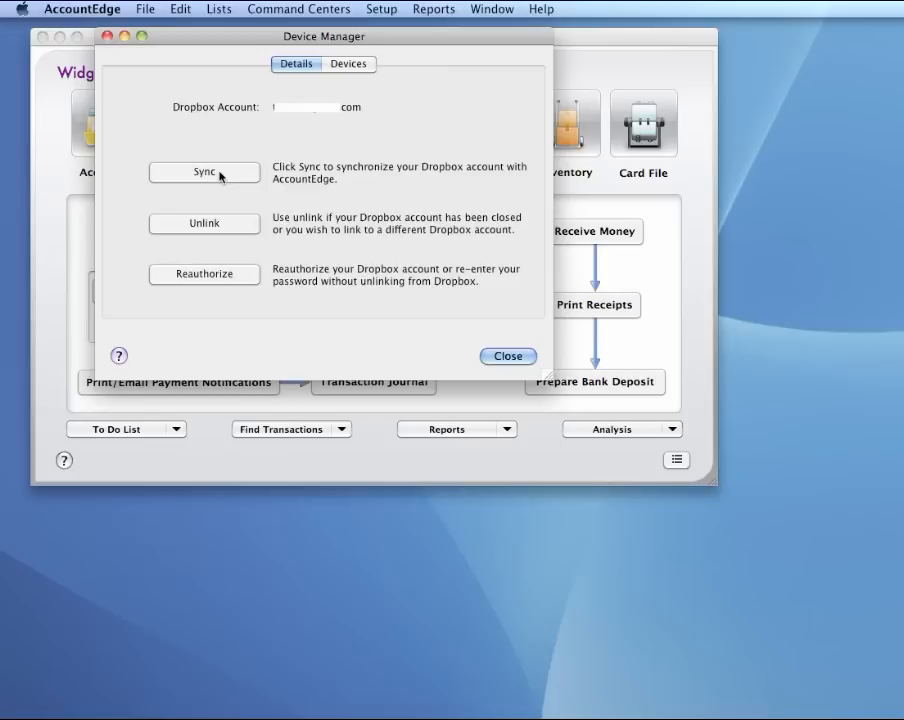
# - Sync the Dropbox account with AccountEdge for the first time and close the device manager
pyautogui.click(204, 172)
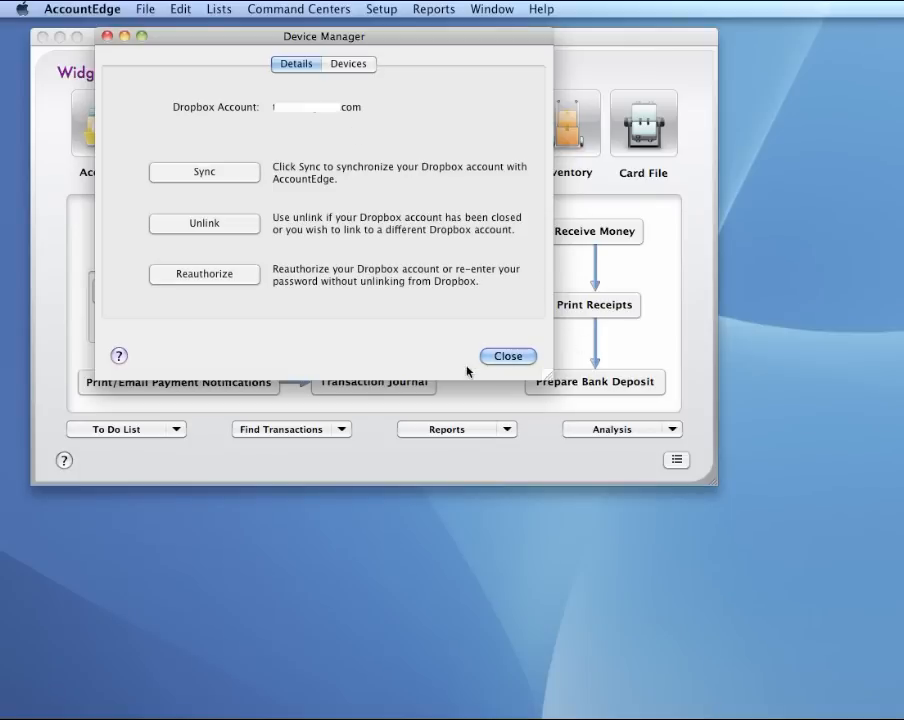
pyautogui.click(506, 356)
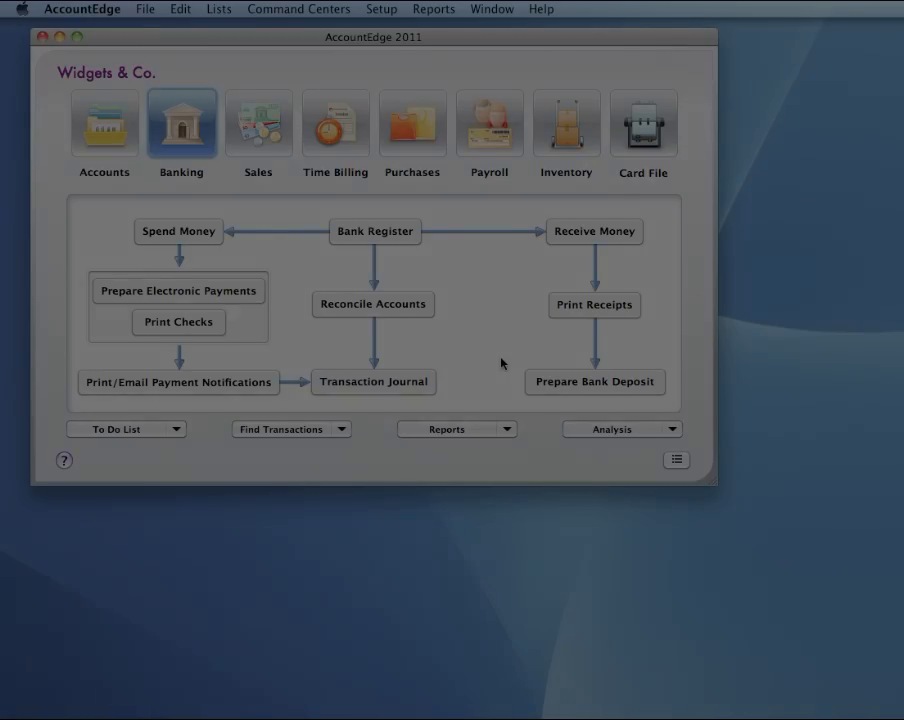